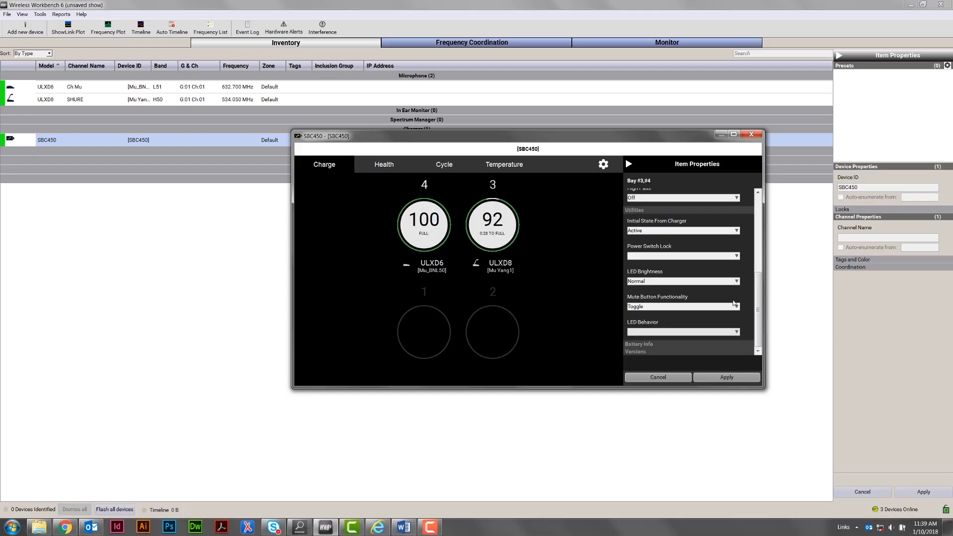
mouse_move(738, 320)
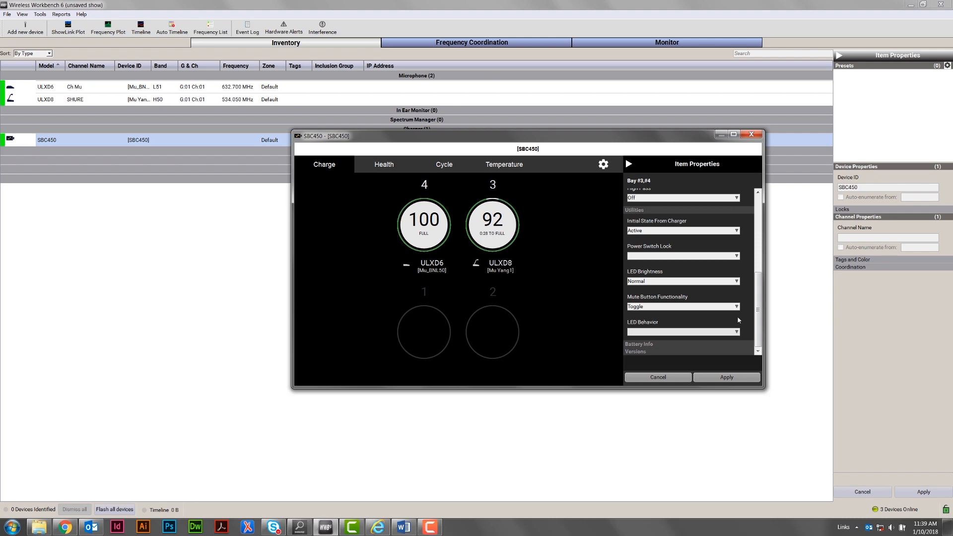